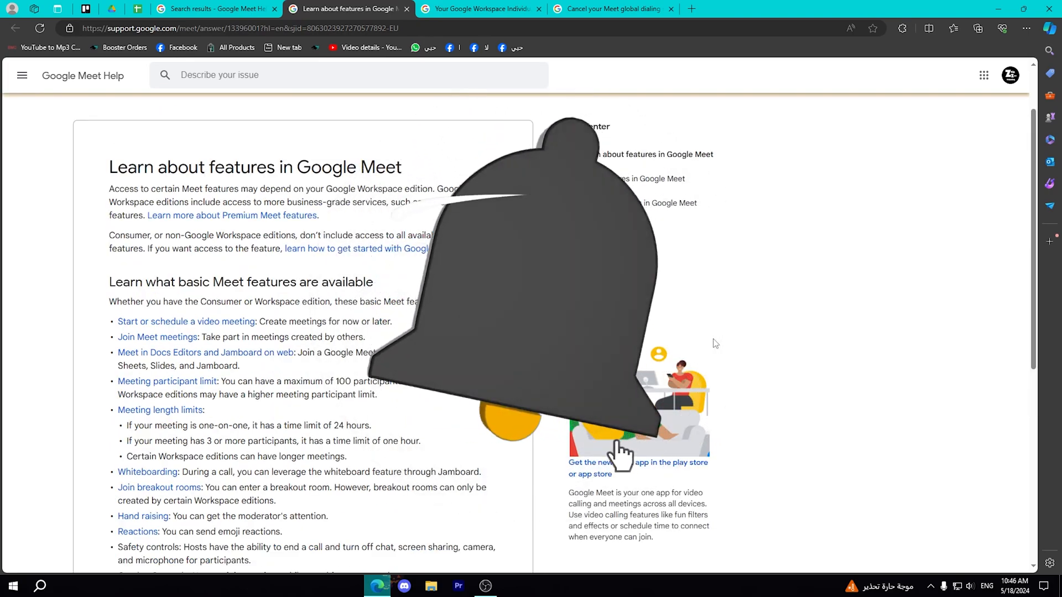
# - Scroll through the Meet features article and clear the text highlights
pyautogui.scroll(-3)
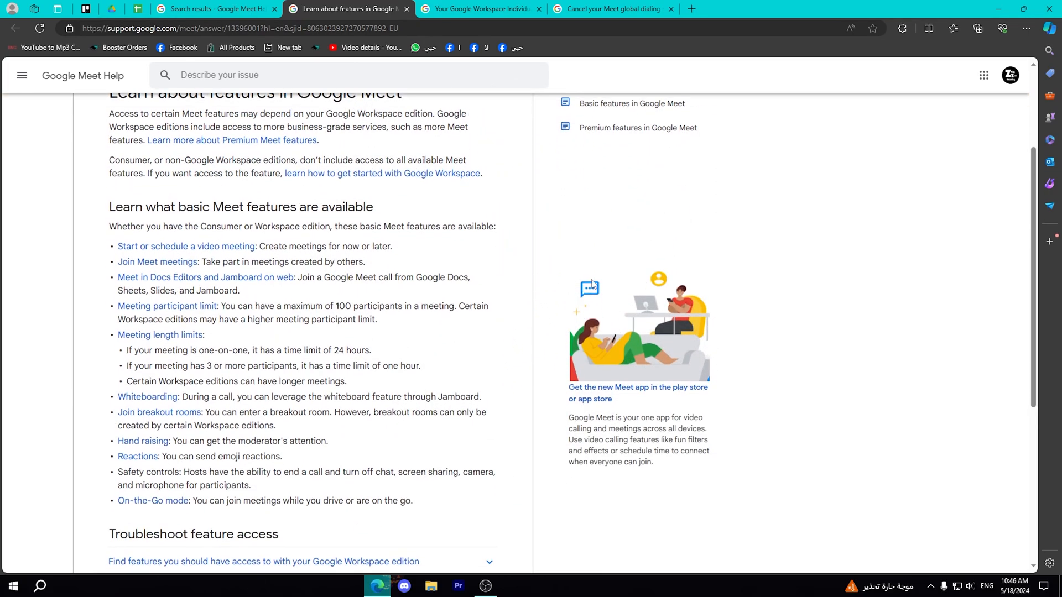
pyautogui.scroll(3)
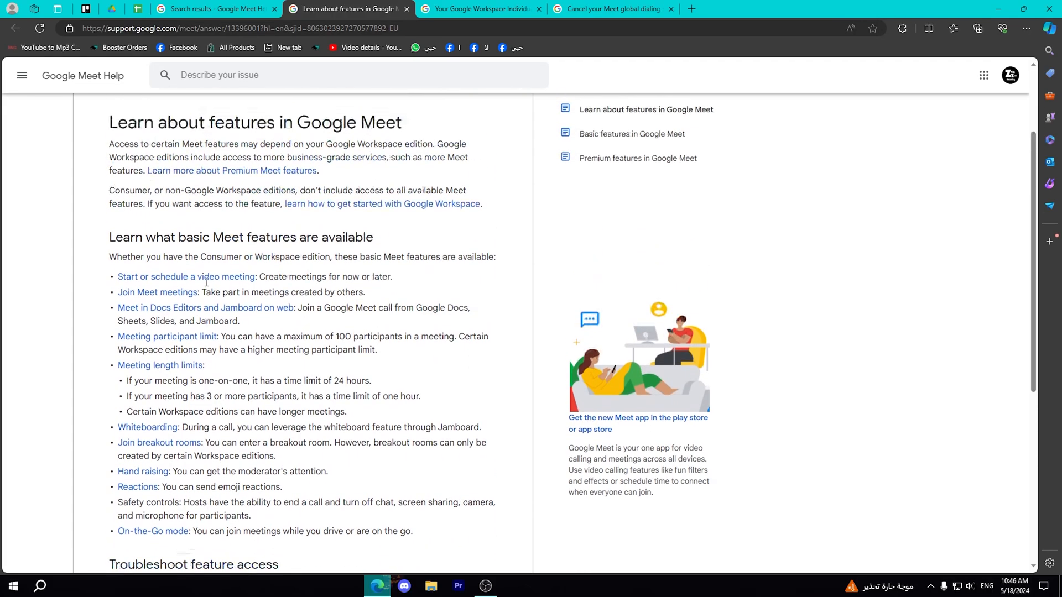
pyautogui.scroll(3)
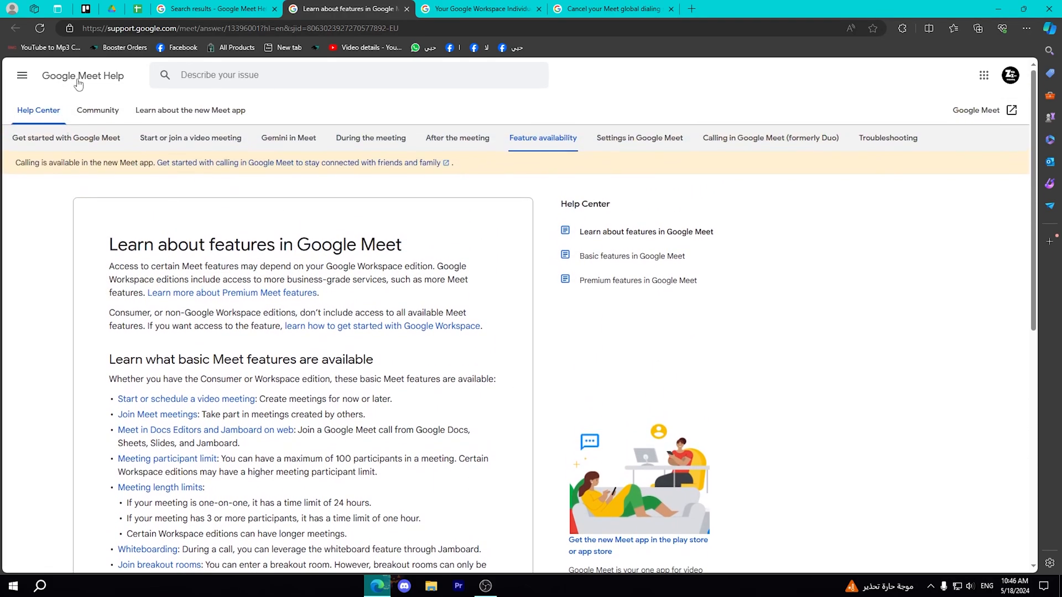
pyautogui.scroll(-3)
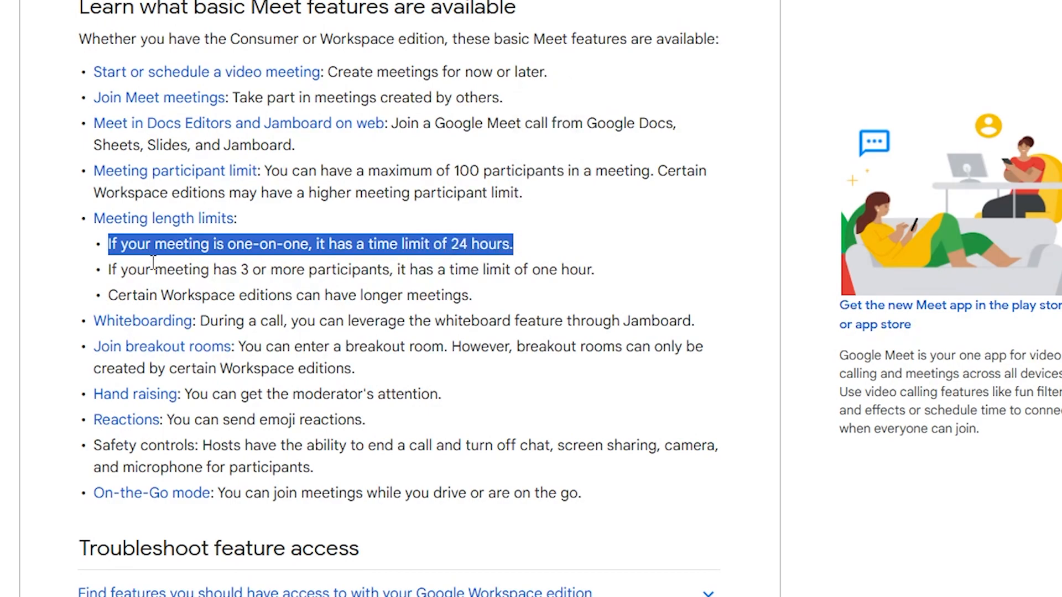
pyautogui.click(112, 269)
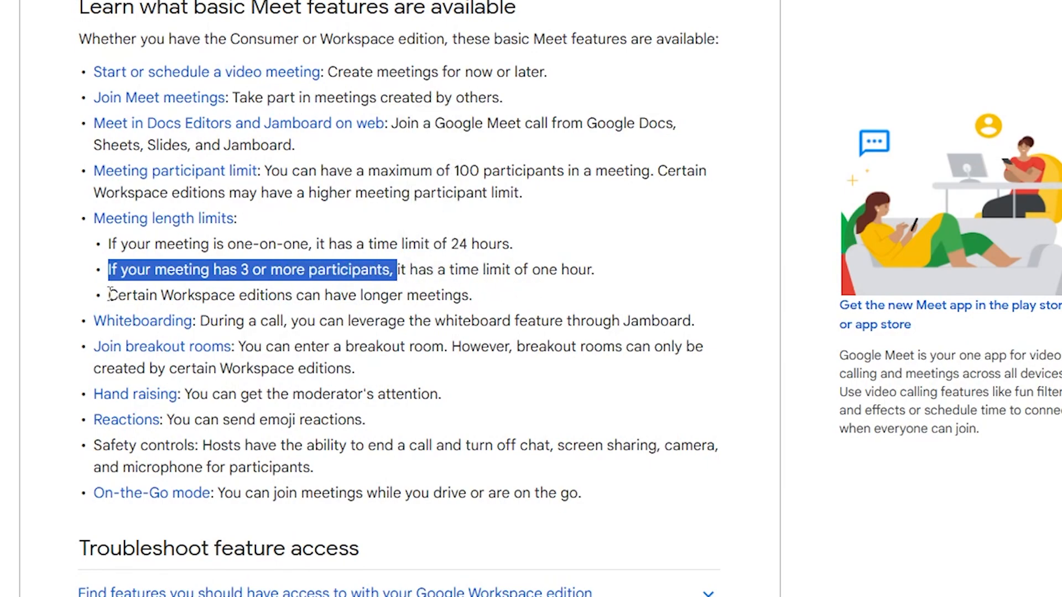
pyautogui.click(657, 296)
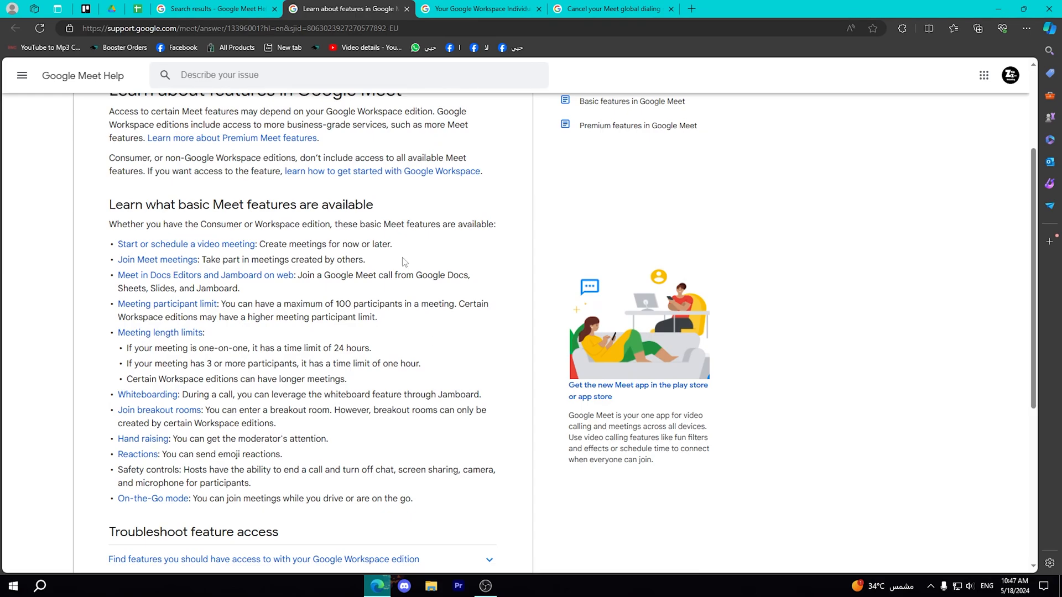
# - Highlight the Meet 24-hour limit and the one-hour limit for three or more participants
pyautogui.click(479, 9)
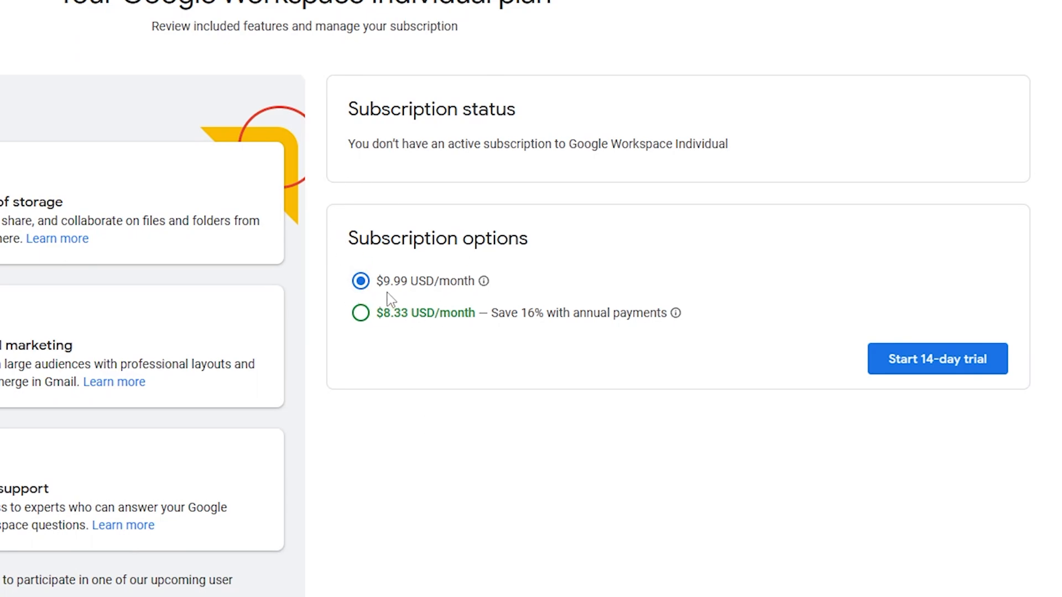
pyautogui.moveTo(384, 293)
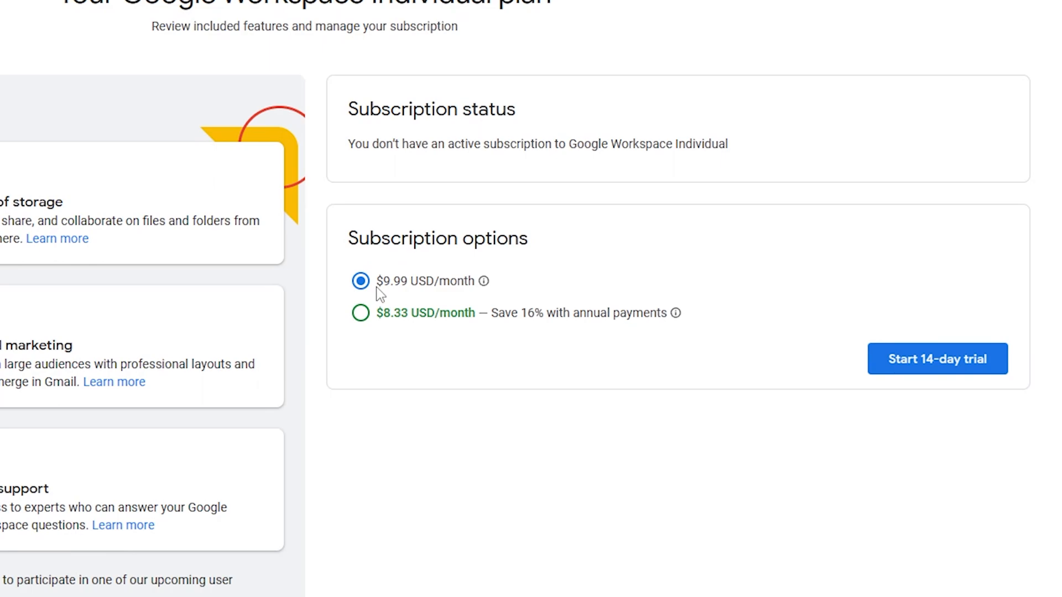
pyautogui.moveTo(515, 341)
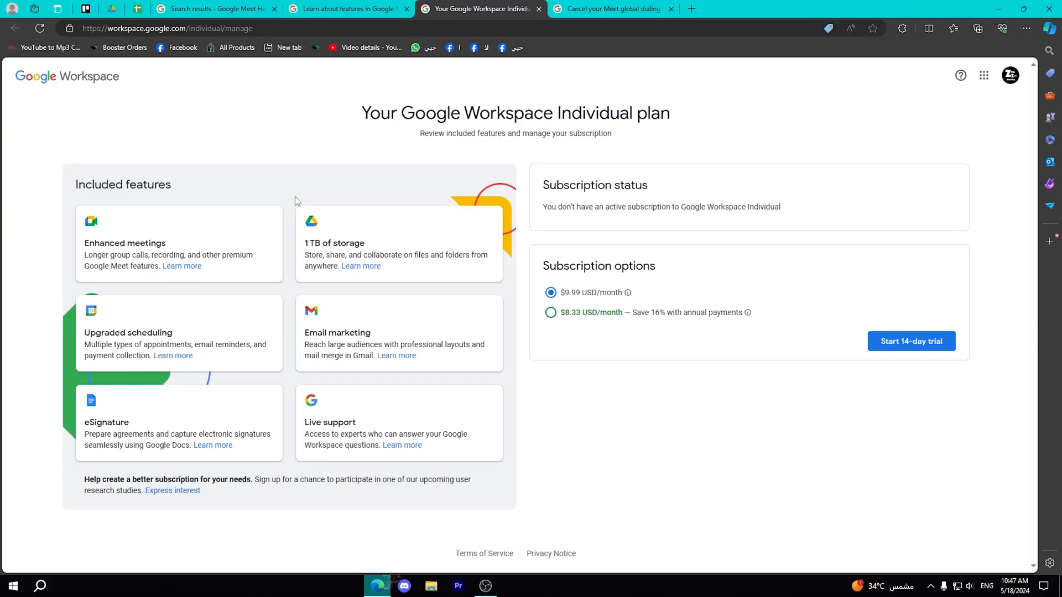
pyautogui.click(347, 9)
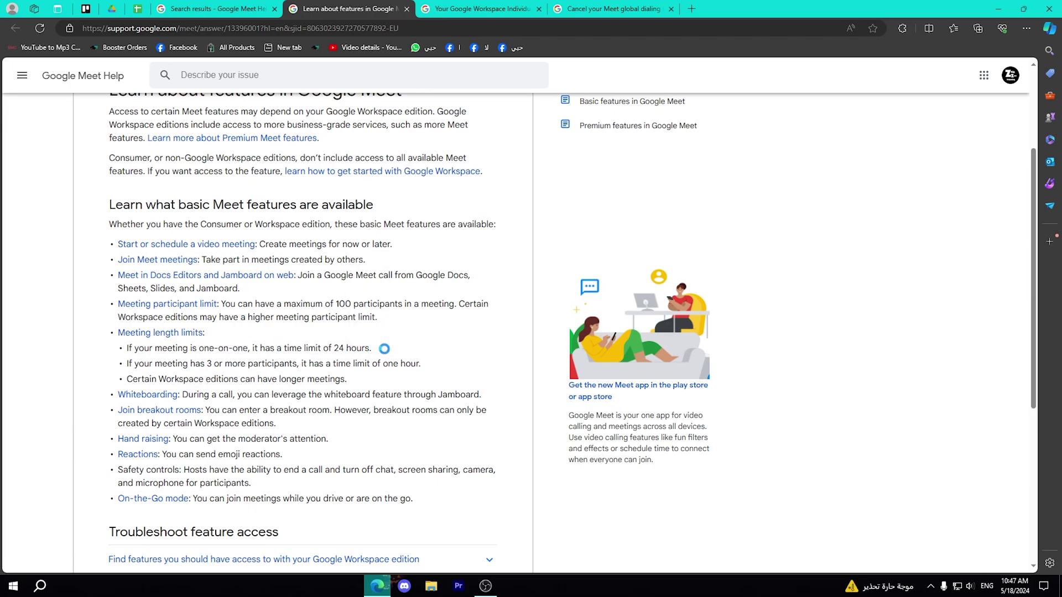
pyautogui.doubleClick(352, 348)
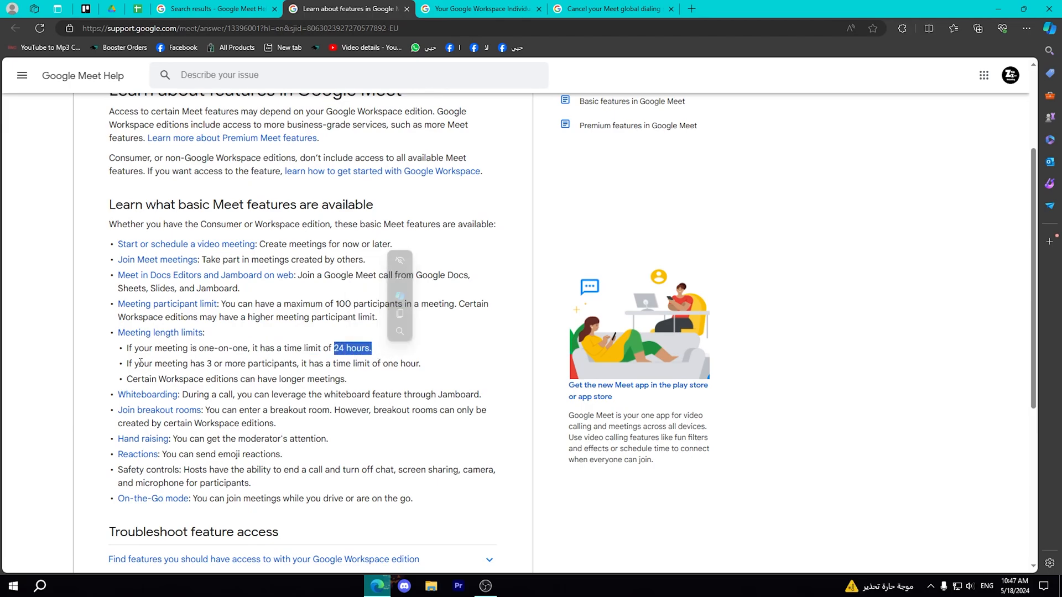
pyautogui.doubleClick(149, 364)
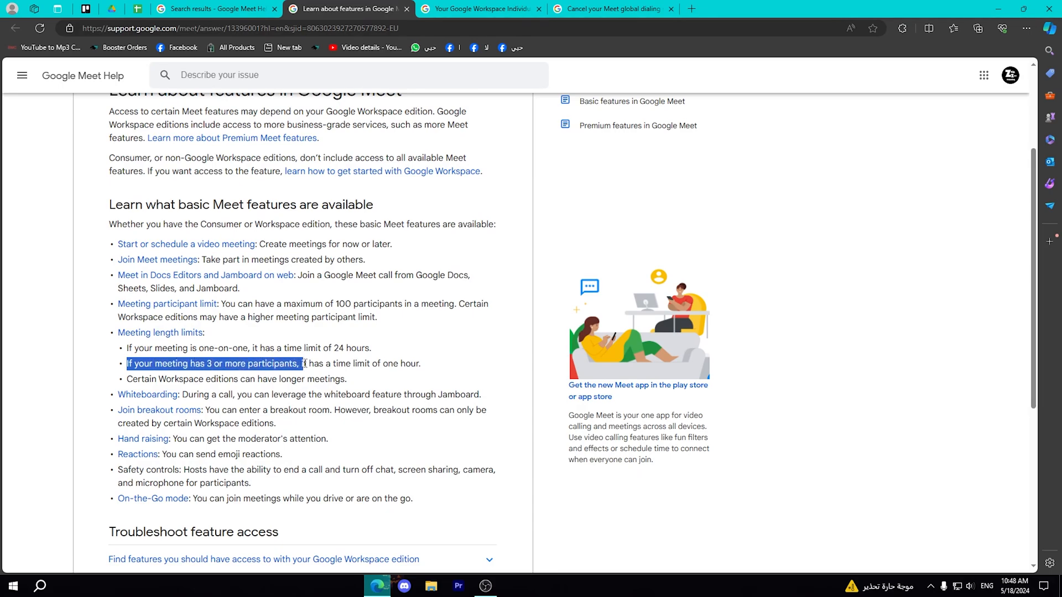
pyautogui.click(385, 364)
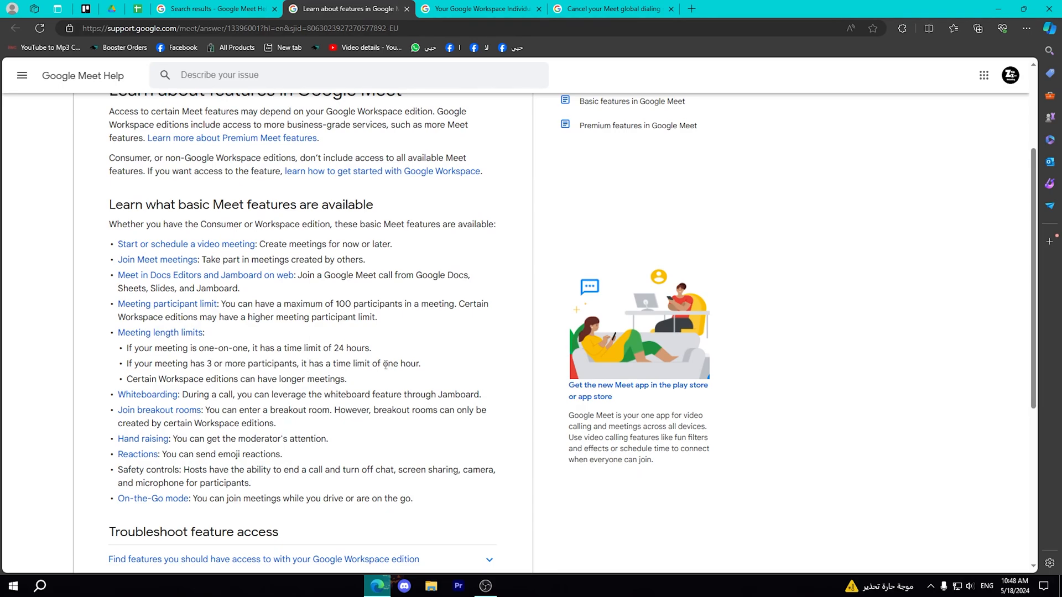
pyautogui.doubleClick(399, 364)
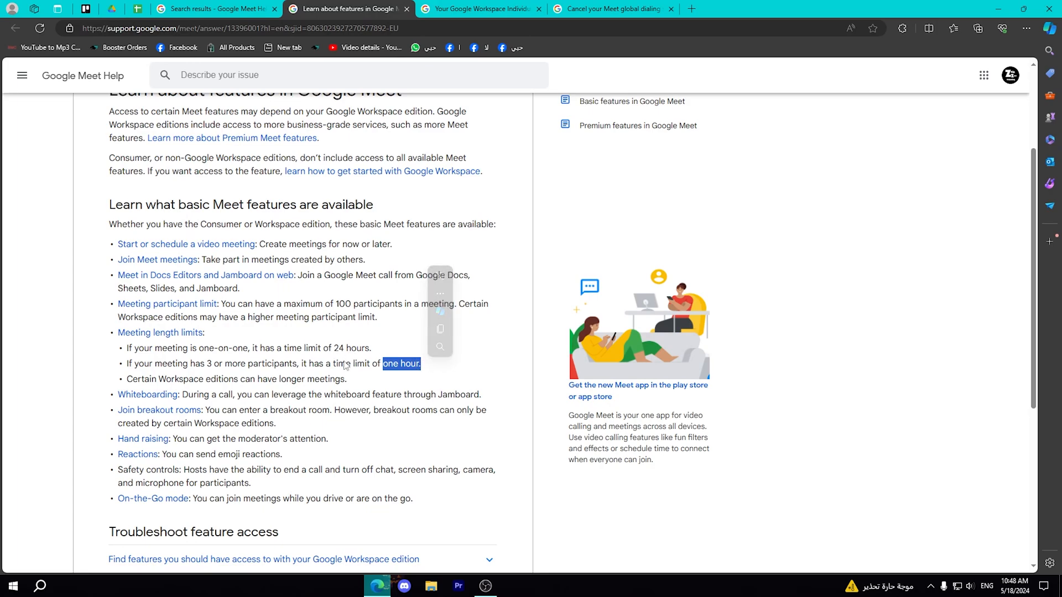
pyautogui.moveTo(459, 273)
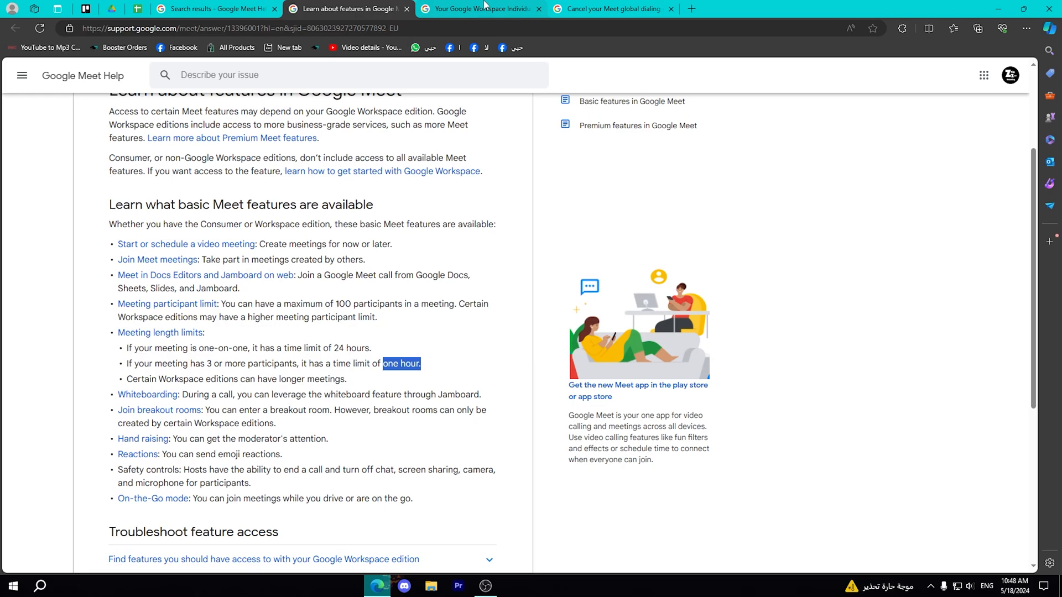
# - Revisit the Workspace Individual plan's features and open the Enhanced meetings help
pyautogui.click(478, 9)
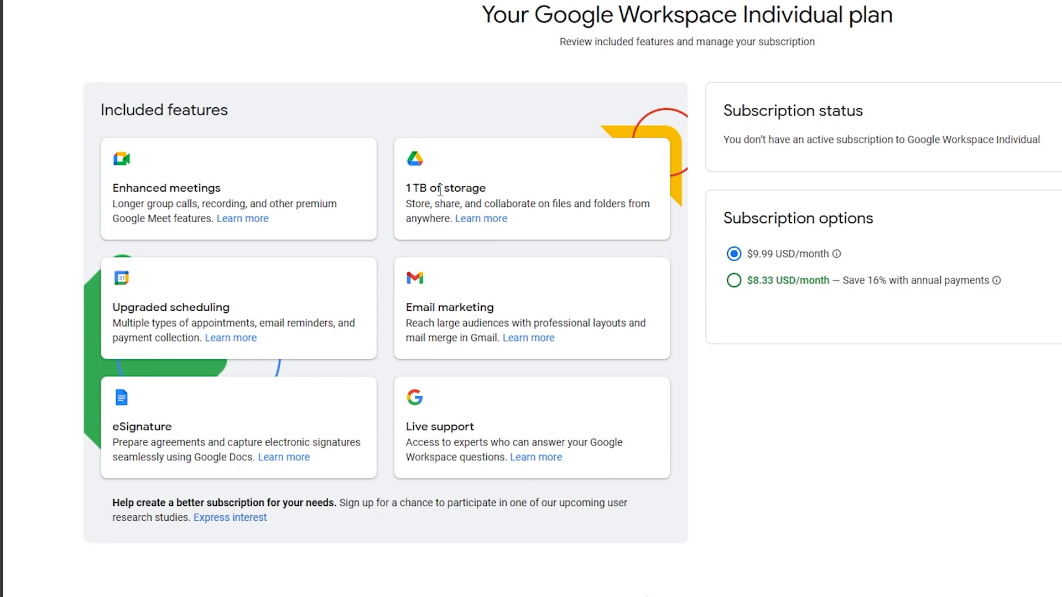
pyautogui.moveTo(469, 166)
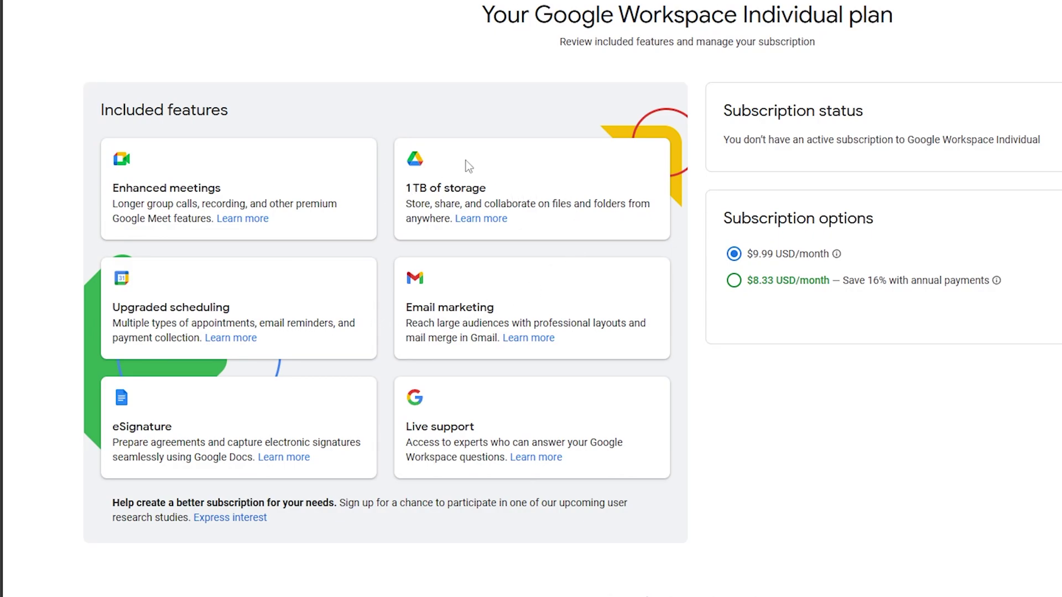
pyautogui.moveTo(468, 317)
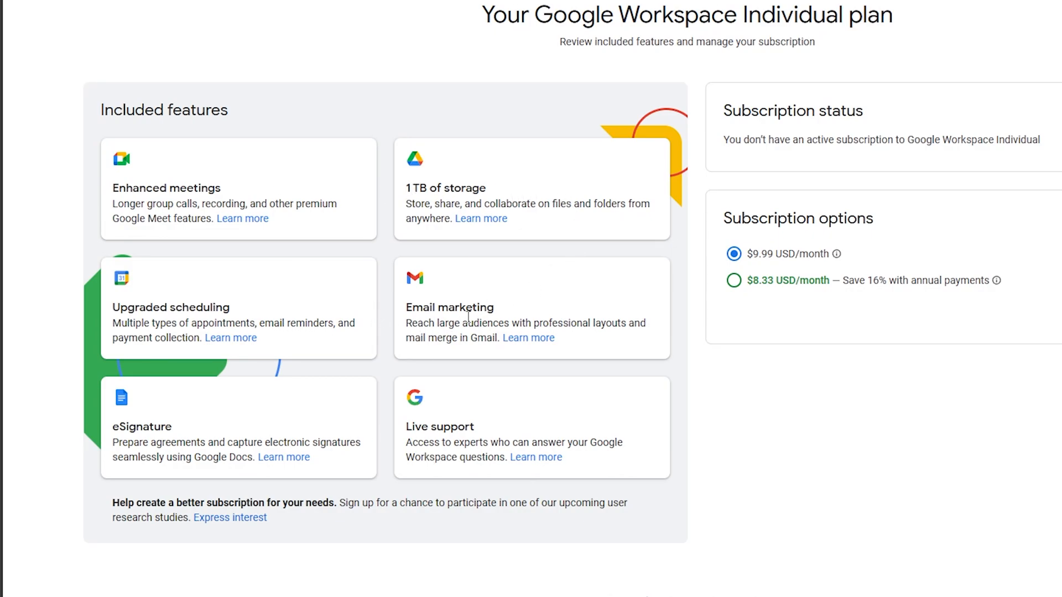
pyautogui.moveTo(422, 426)
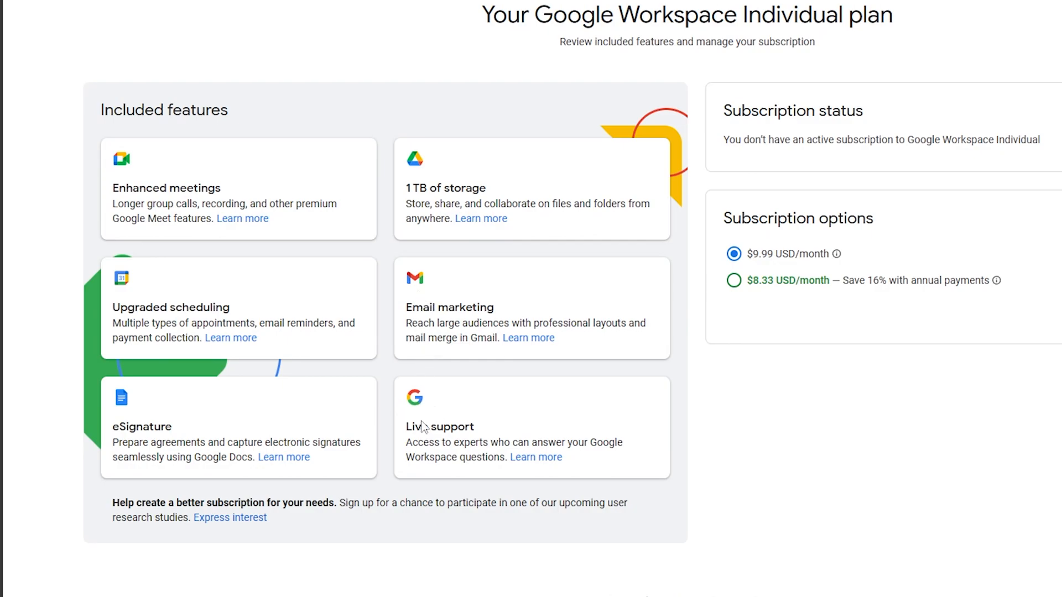
pyautogui.doubleClick(166, 188)
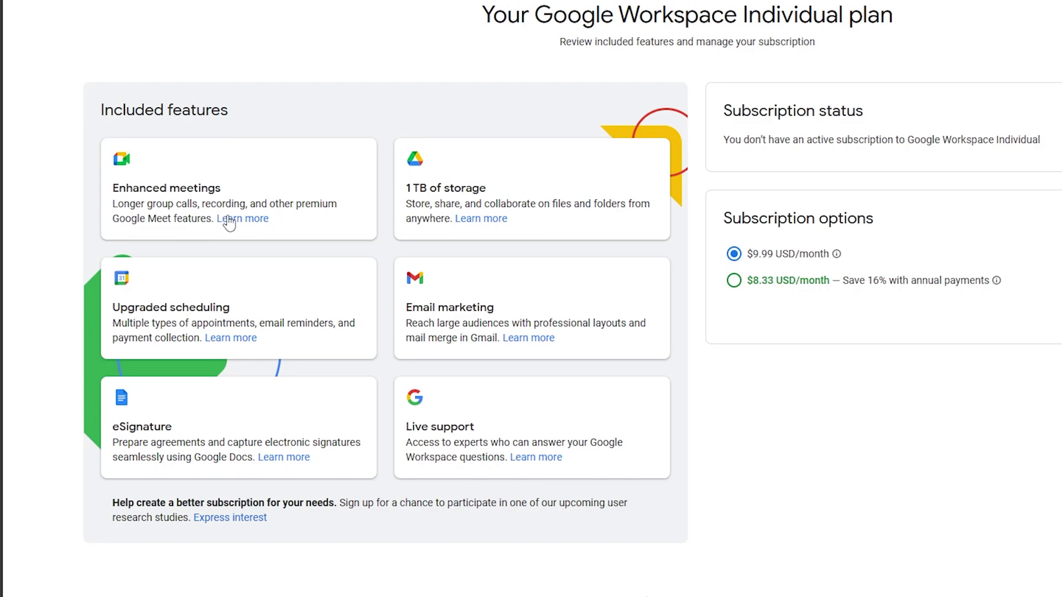
pyautogui.moveTo(296, 78)
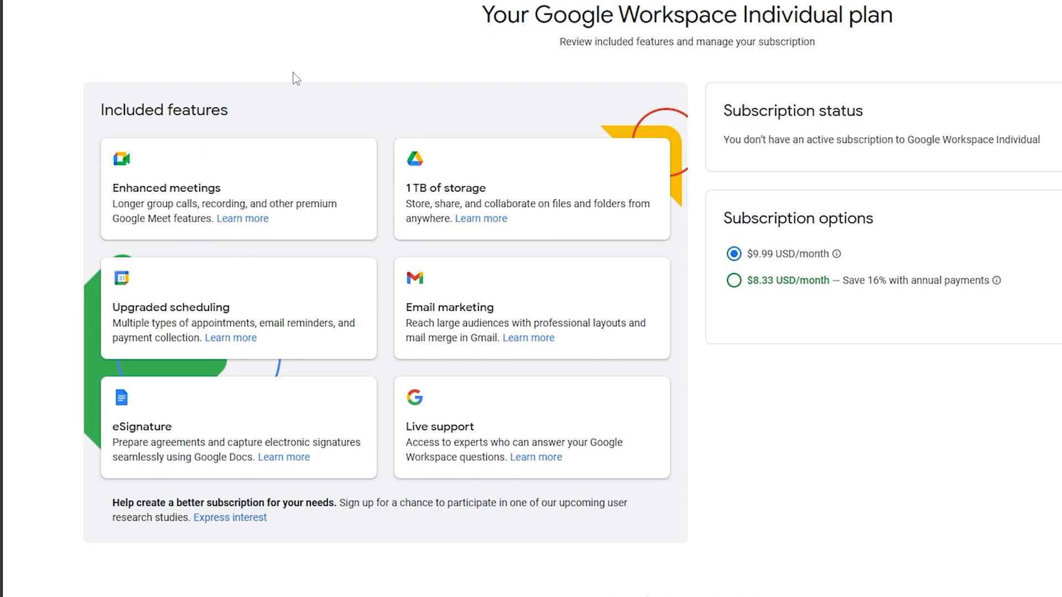
pyautogui.moveTo(255, 224)
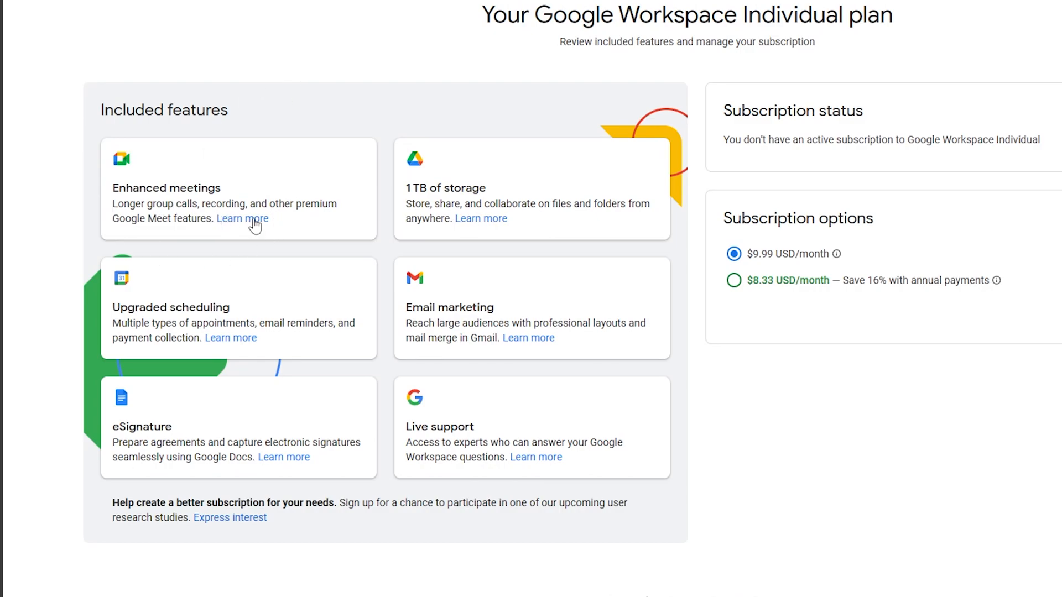
pyautogui.moveTo(268, 235)
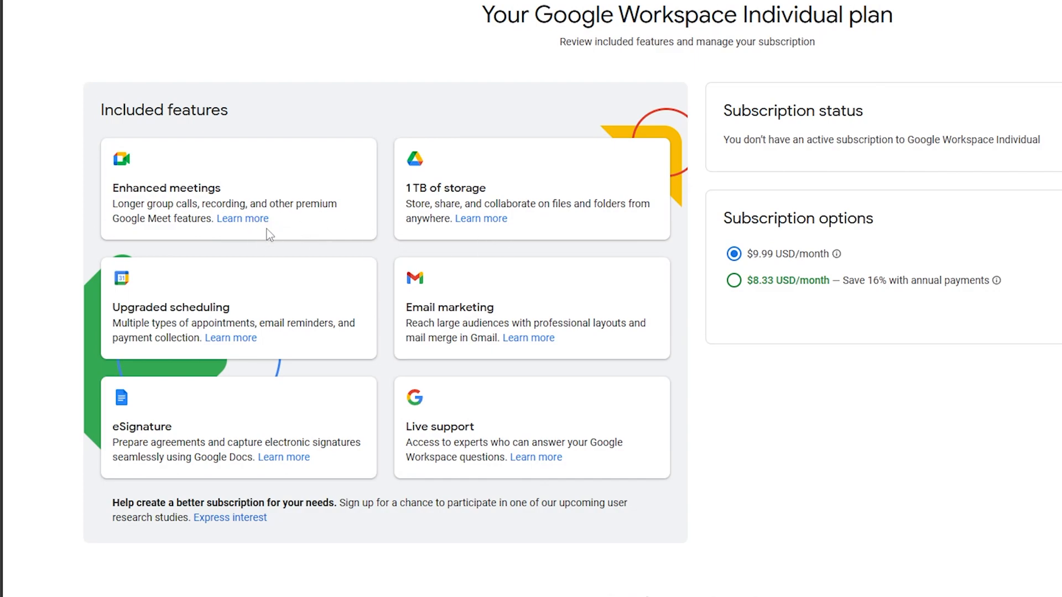
pyautogui.moveTo(294, 245)
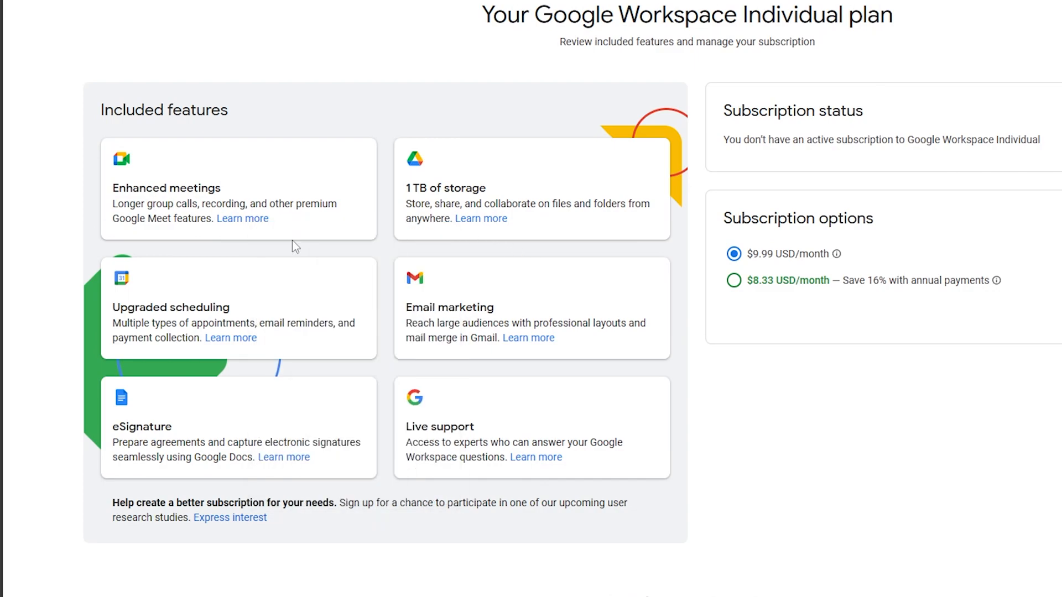
pyautogui.click(607, 9)
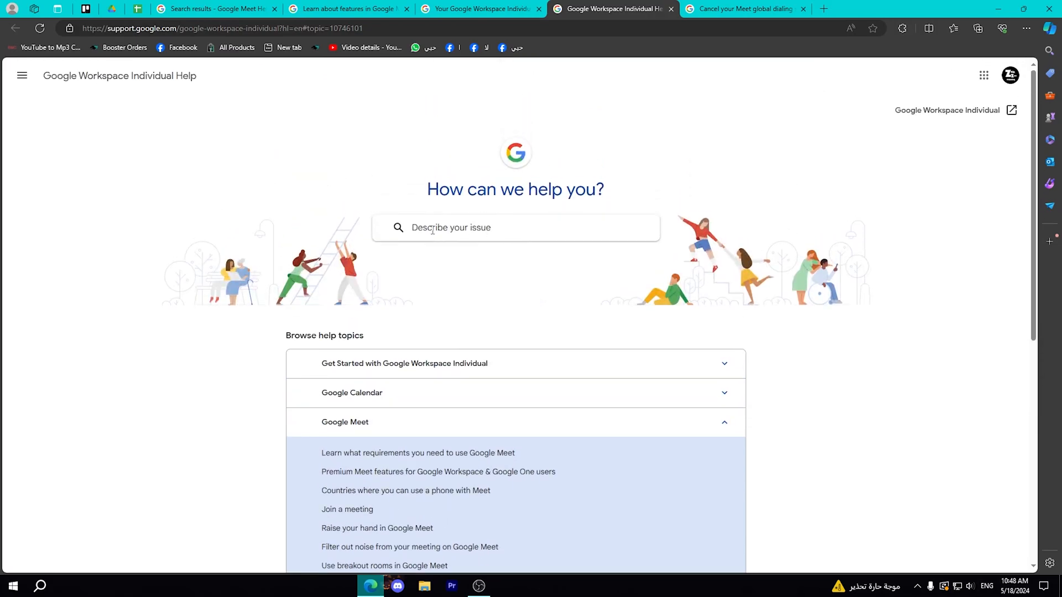